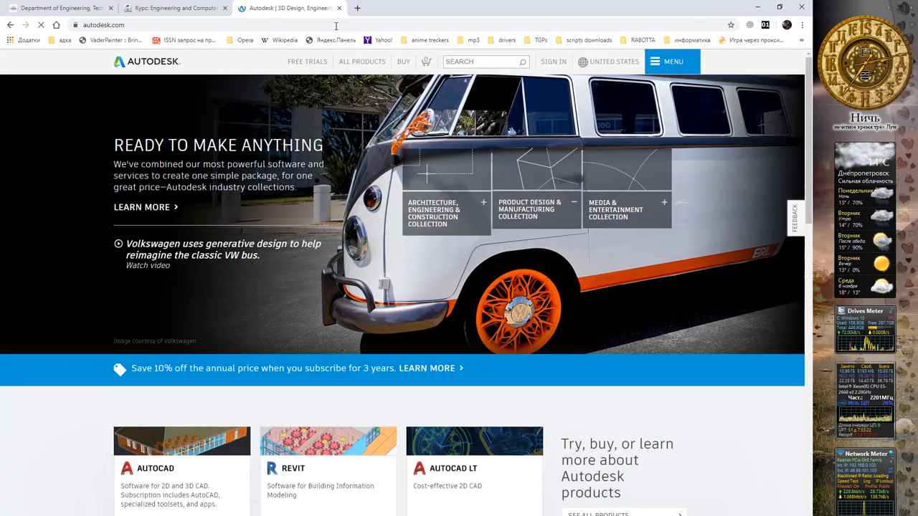
# - Reach the Autodesk account sign-in page via the Autodesk Account dropdown
pyautogui.click(536, 212)
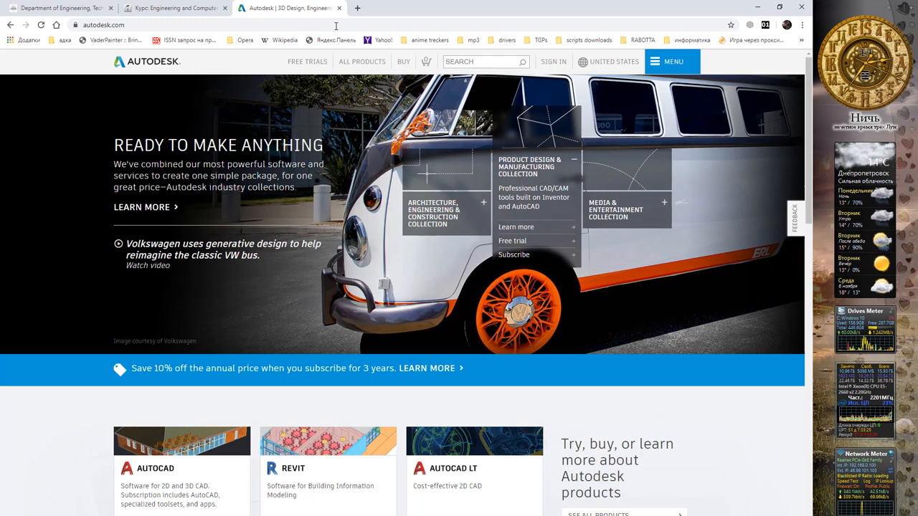
pyautogui.moveTo(553, 63)
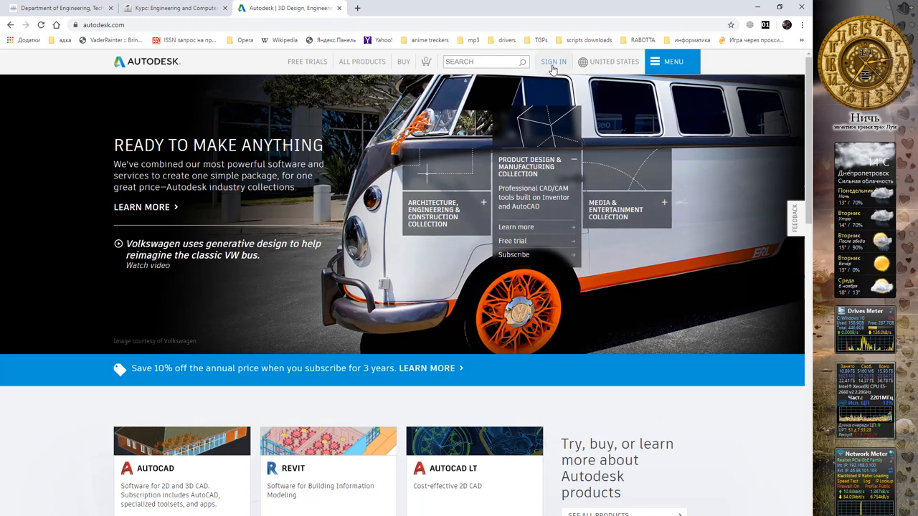
pyautogui.click(554, 62)
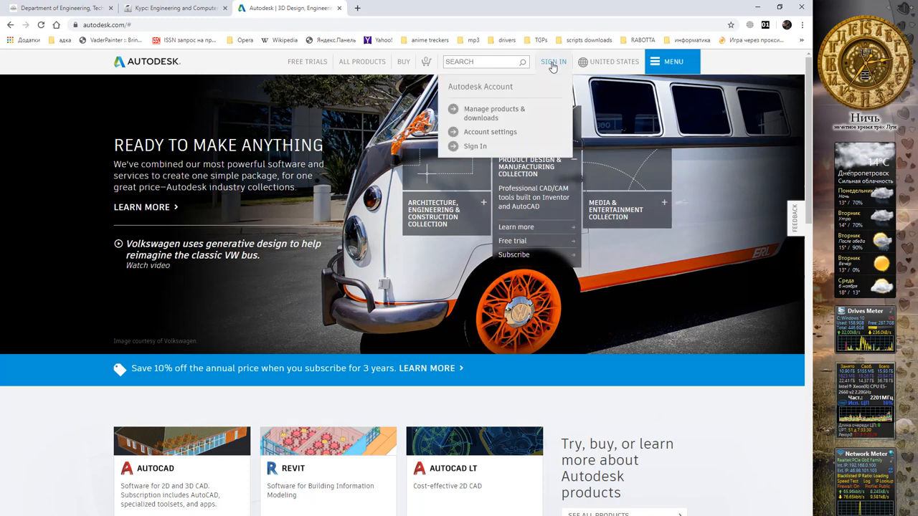
pyautogui.moveTo(497, 87)
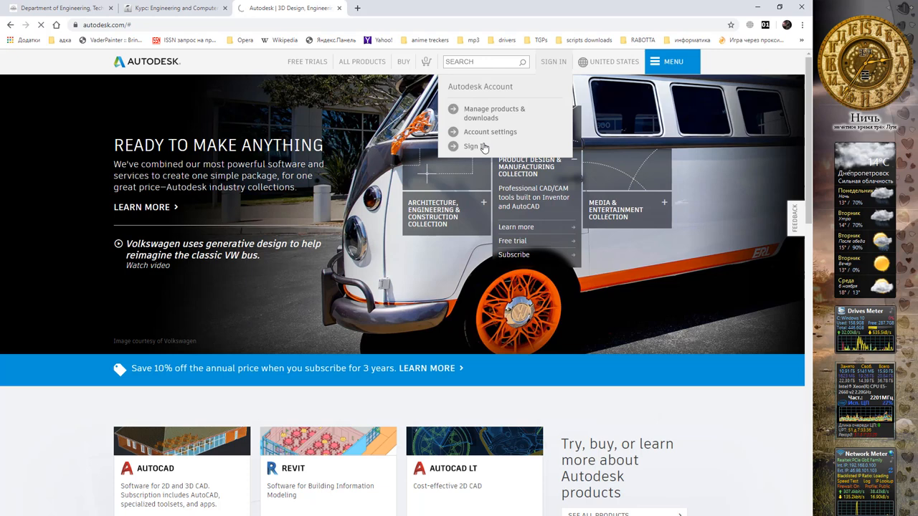
pyautogui.click(471, 146)
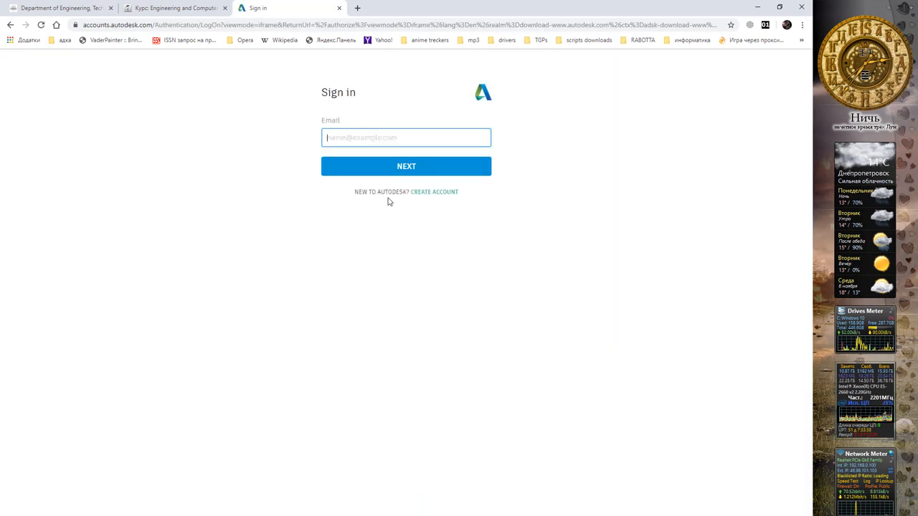
# - Start the Create account form and agree to the Terms of Use
pyautogui.click(434, 192)
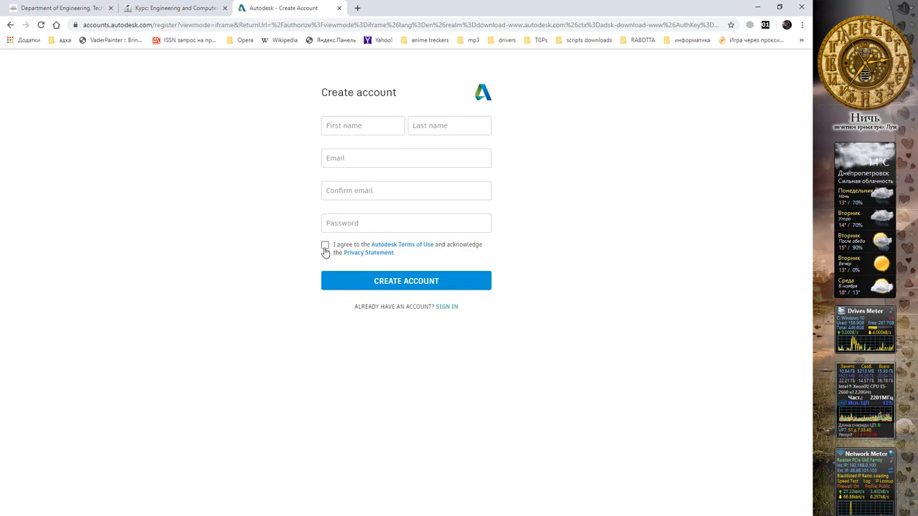
pyautogui.click(325, 244)
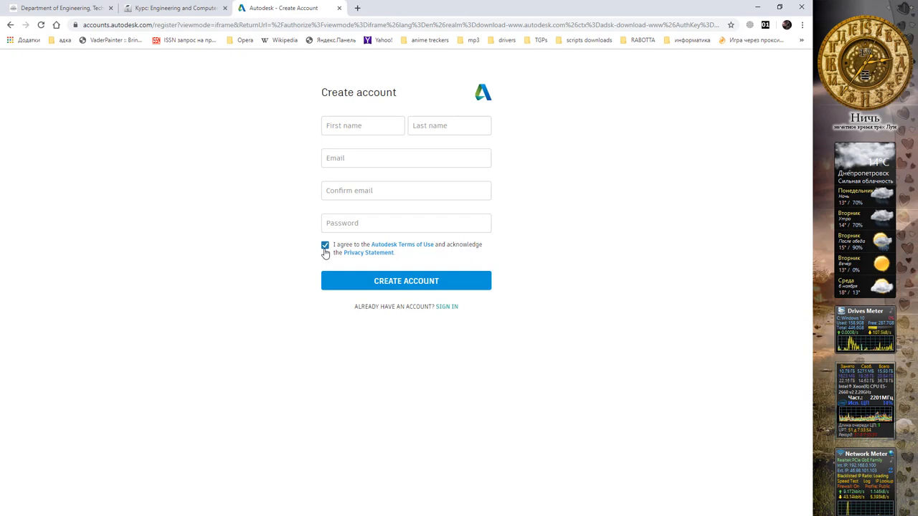
pyautogui.moveTo(382, 285)
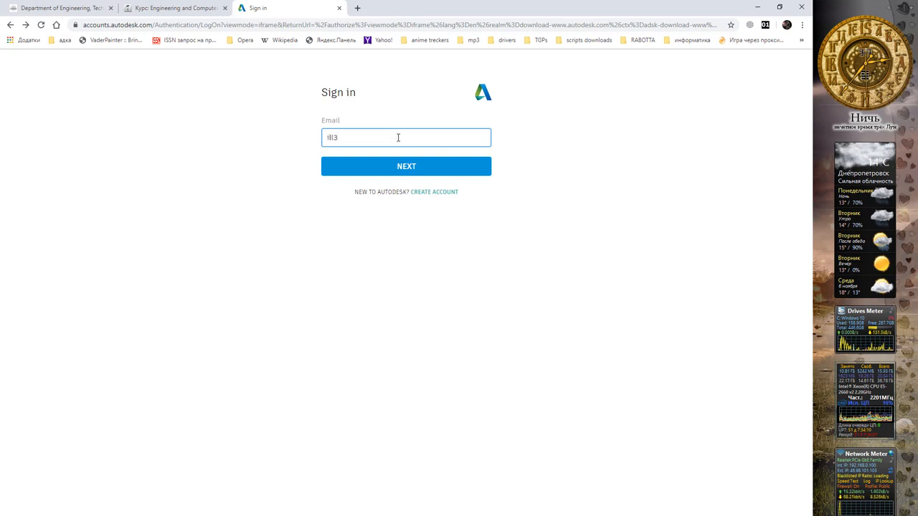
# - Sign in to the existing Autodesk account with email and password
pyautogui.write('@mail')
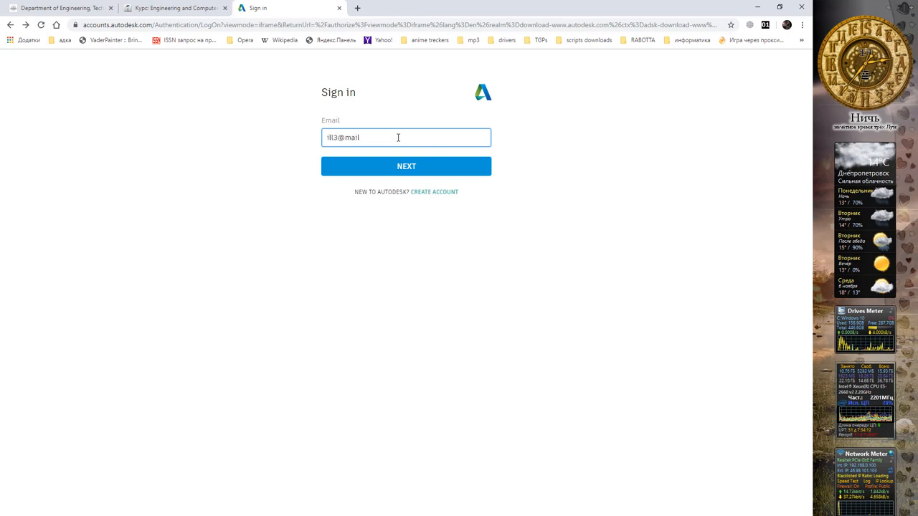
pyautogui.click(406, 166)
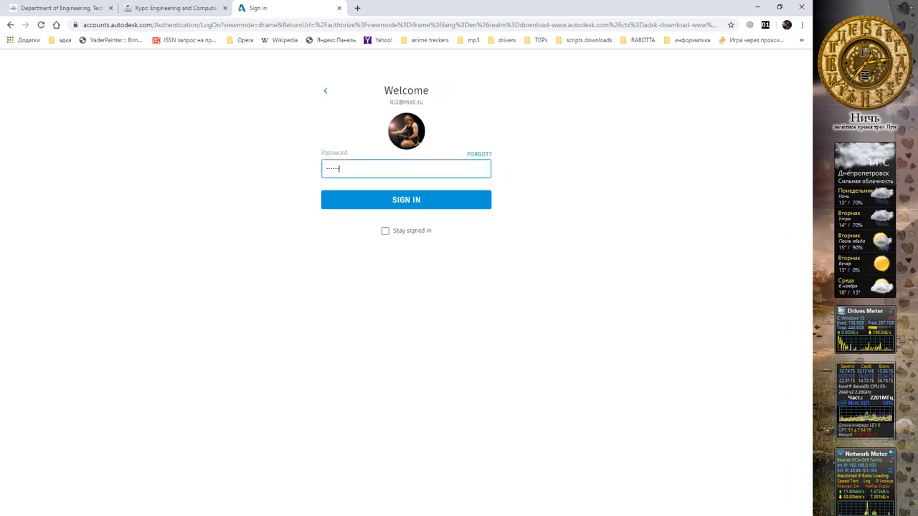
pyautogui.click(406, 199)
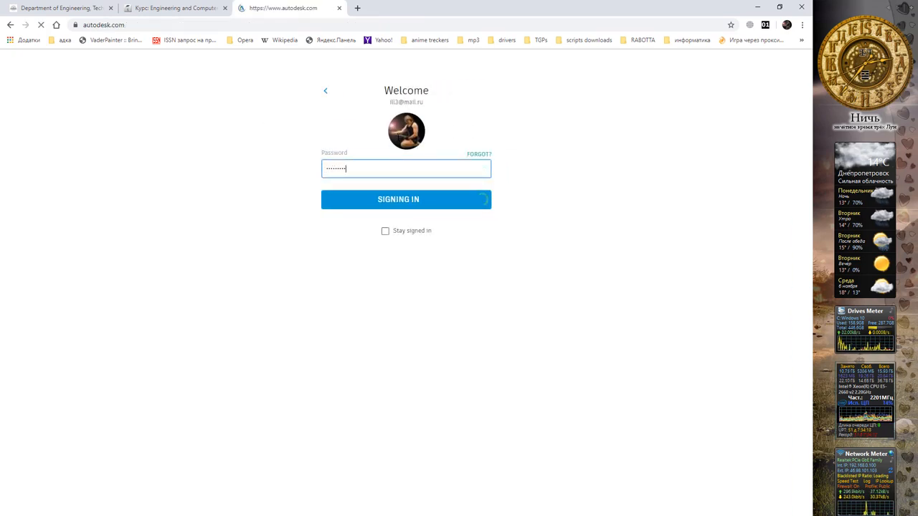
pyautogui.click(406, 199)
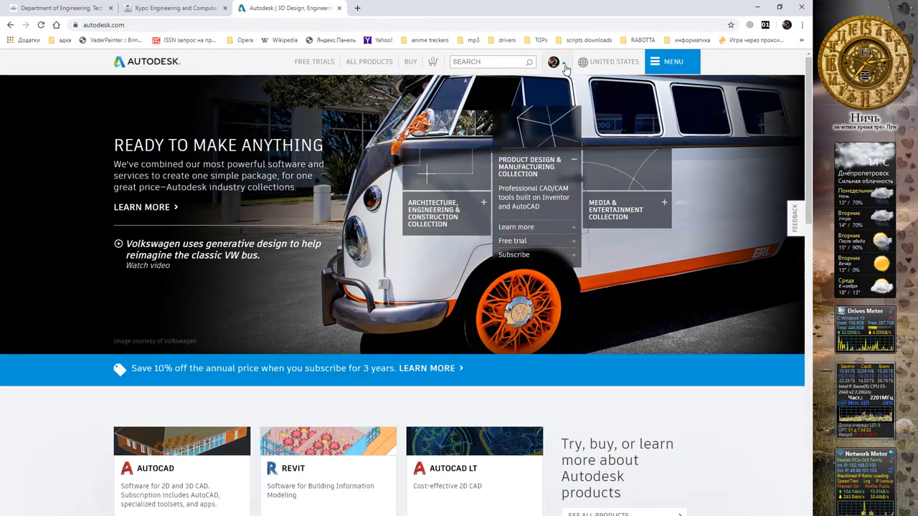
# - Show the signed-in account's menu with products, settings and sign out
pyautogui.click(554, 62)
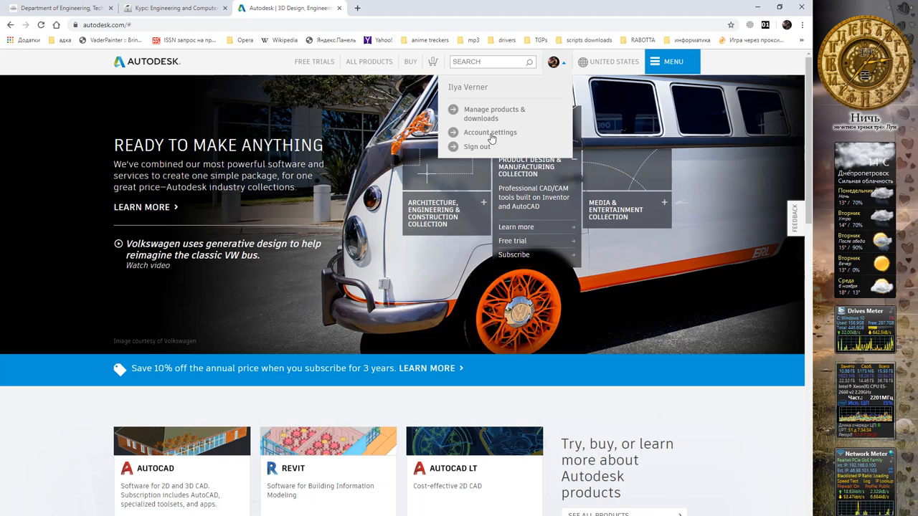
pyautogui.moveTo(502, 15)
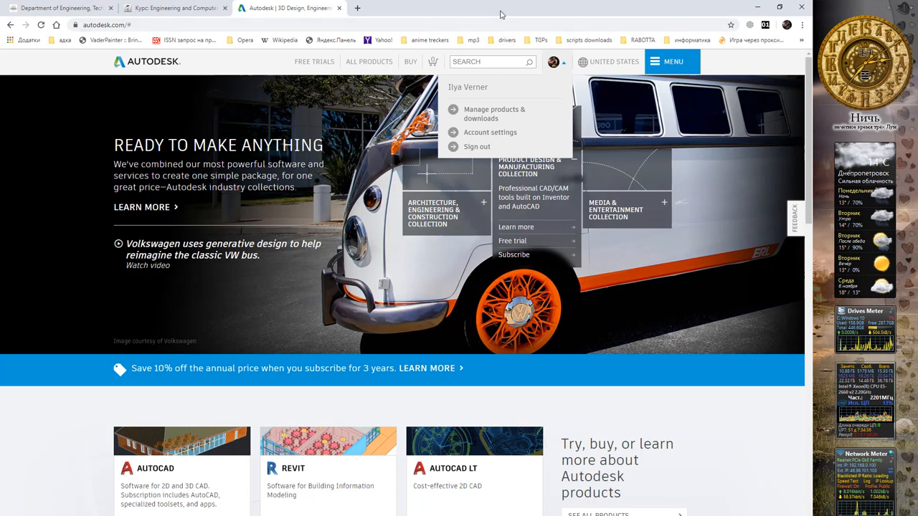
pyautogui.moveTo(356, 194)
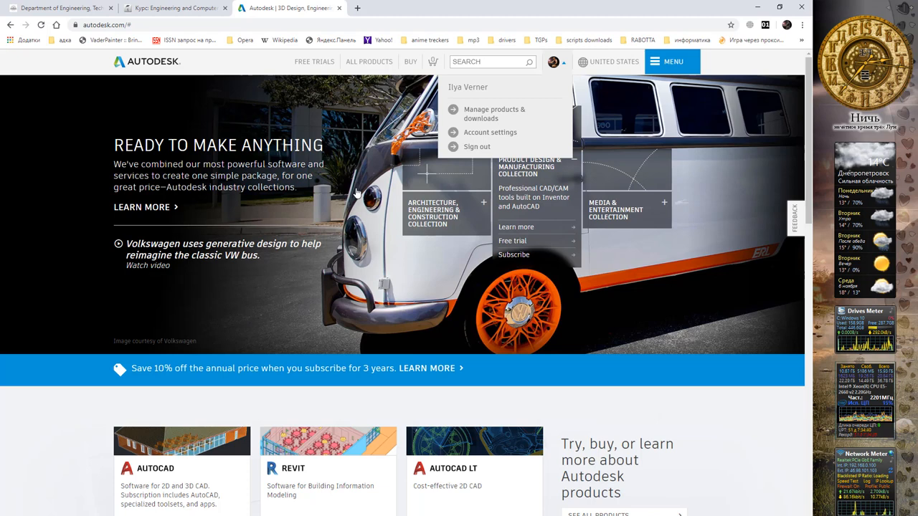
pyautogui.moveTo(353, 215)
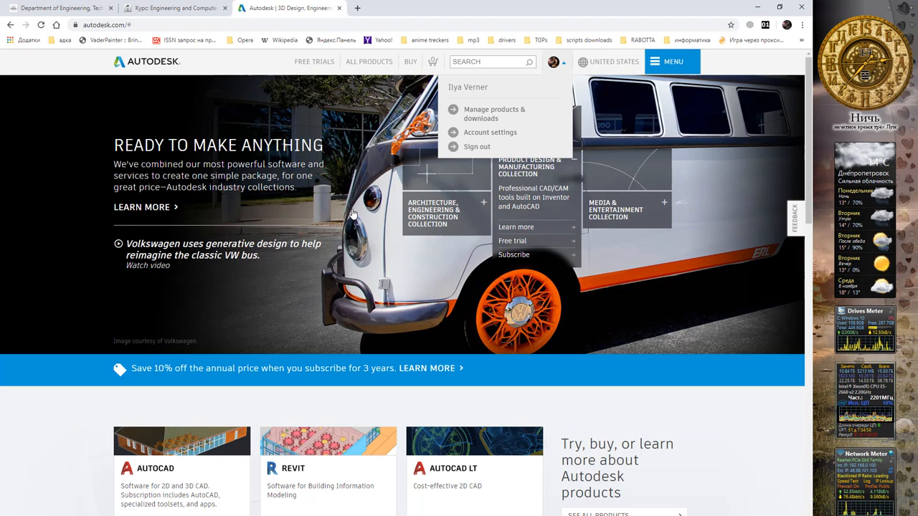
pyautogui.moveTo(380, 251)
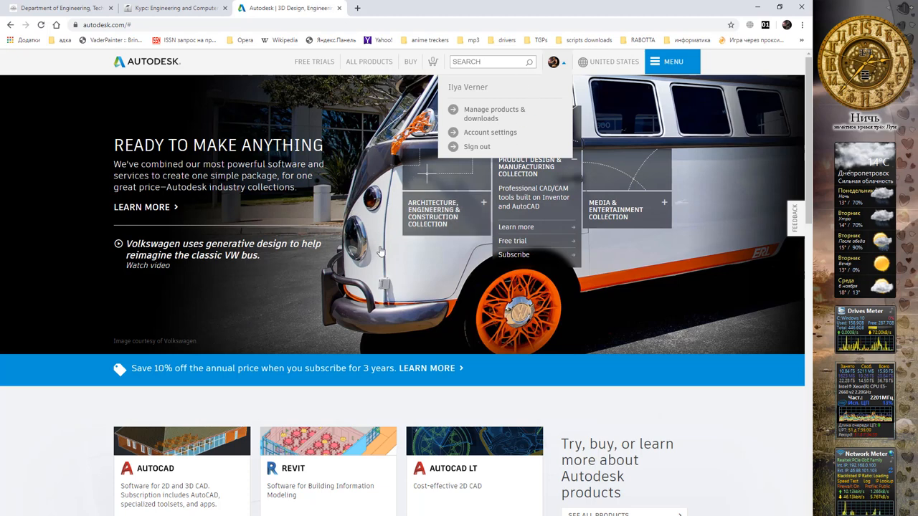
pyautogui.moveTo(394, 228)
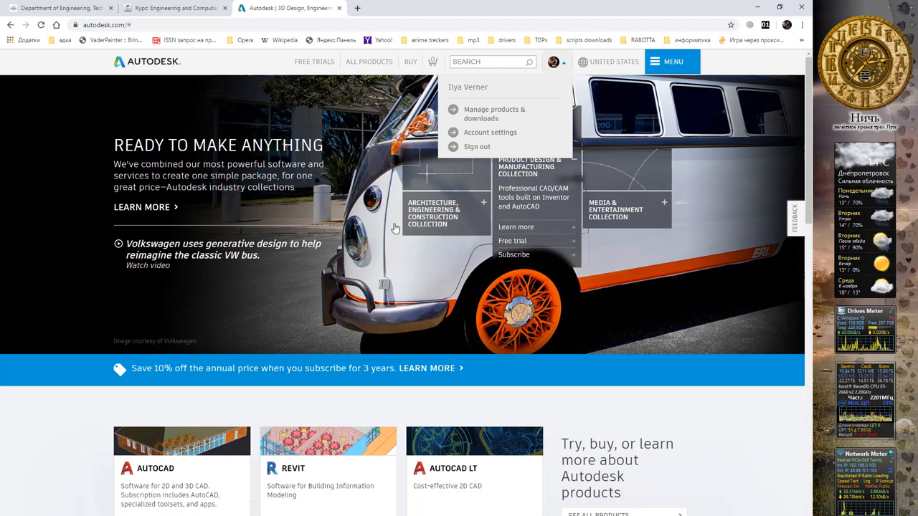
# - Reach the Education Community page from the 'Students & educators' footer link
pyautogui.scroll(-3)
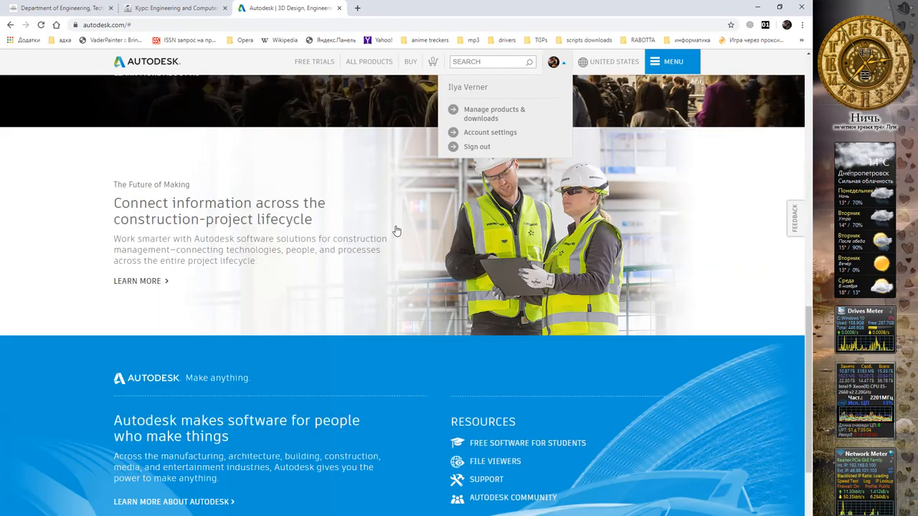
pyautogui.scroll(-3)
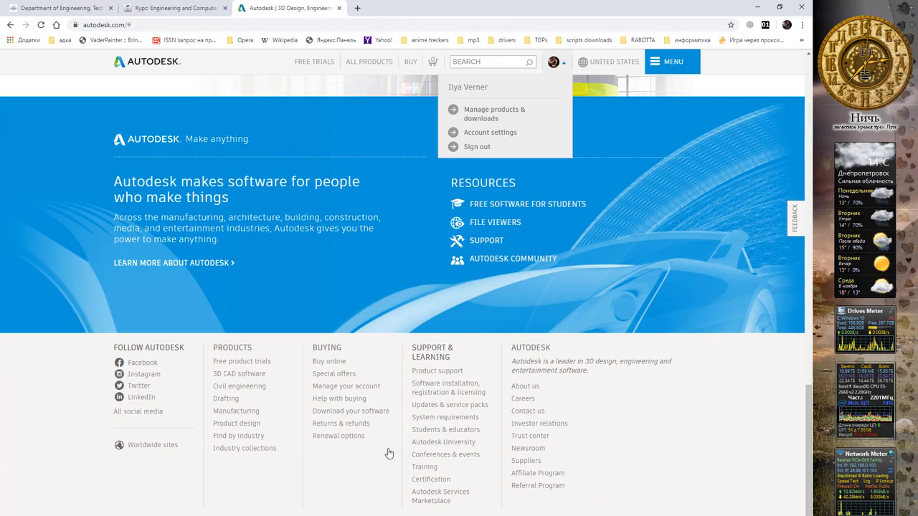
pyautogui.moveTo(429, 367)
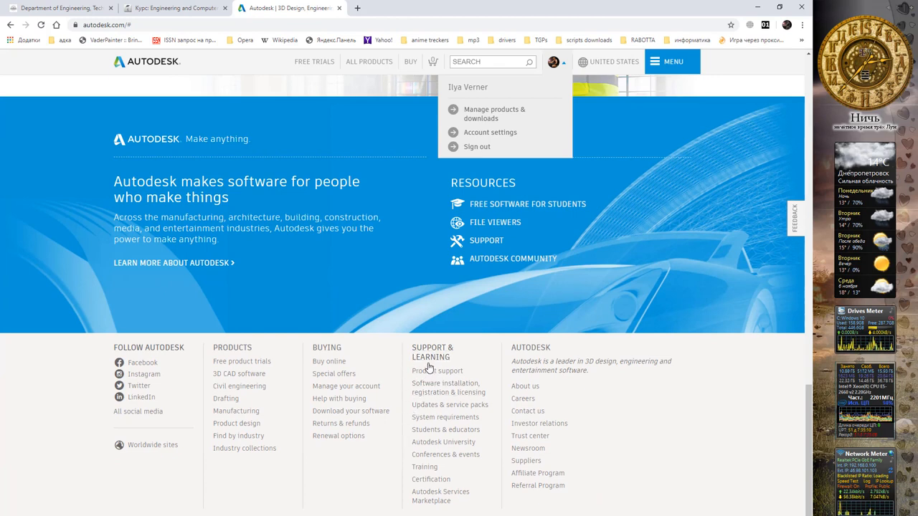
pyautogui.moveTo(450, 405)
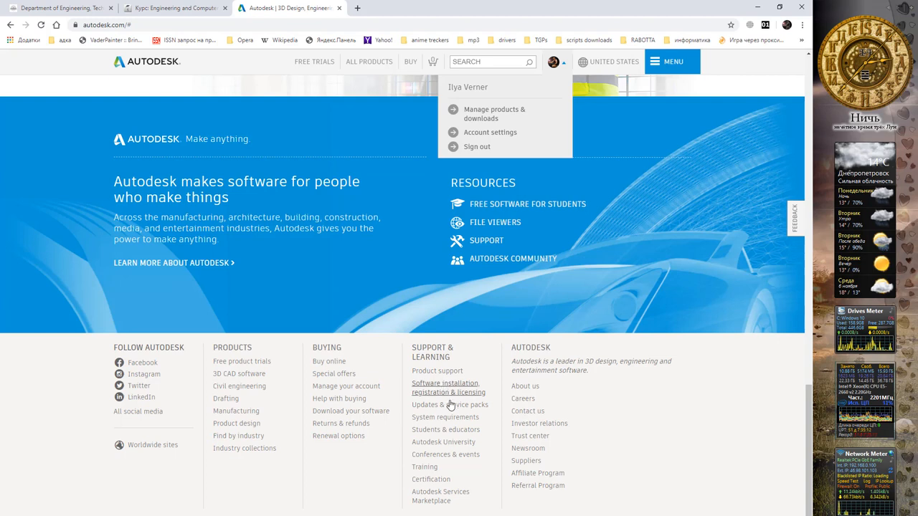
pyautogui.moveTo(451, 479)
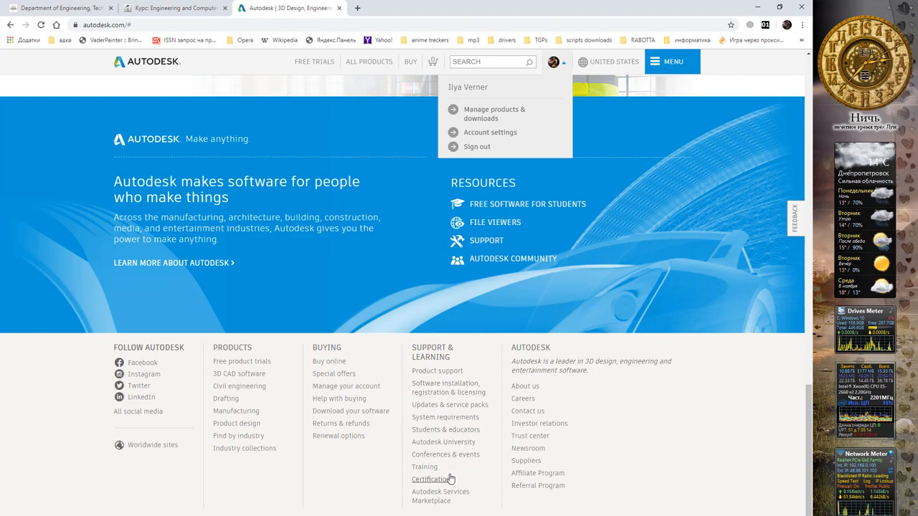
pyautogui.moveTo(444, 429)
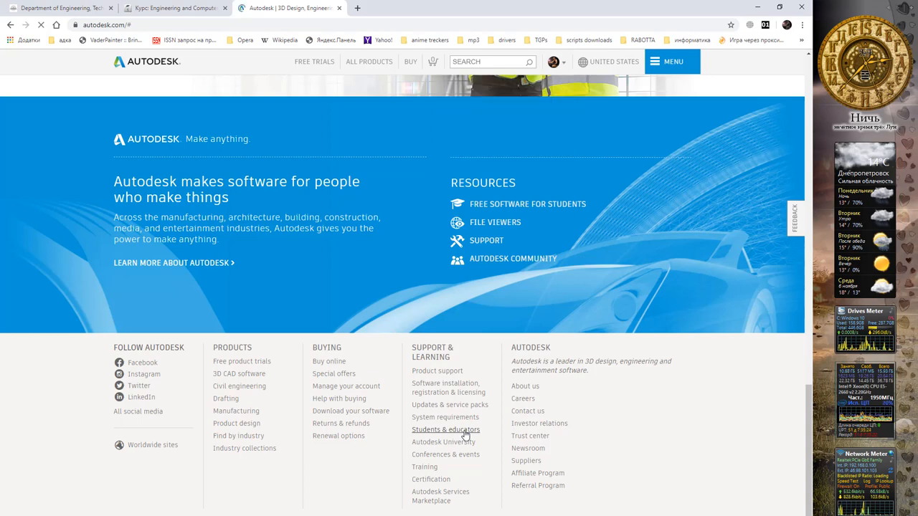
pyautogui.click(444, 431)
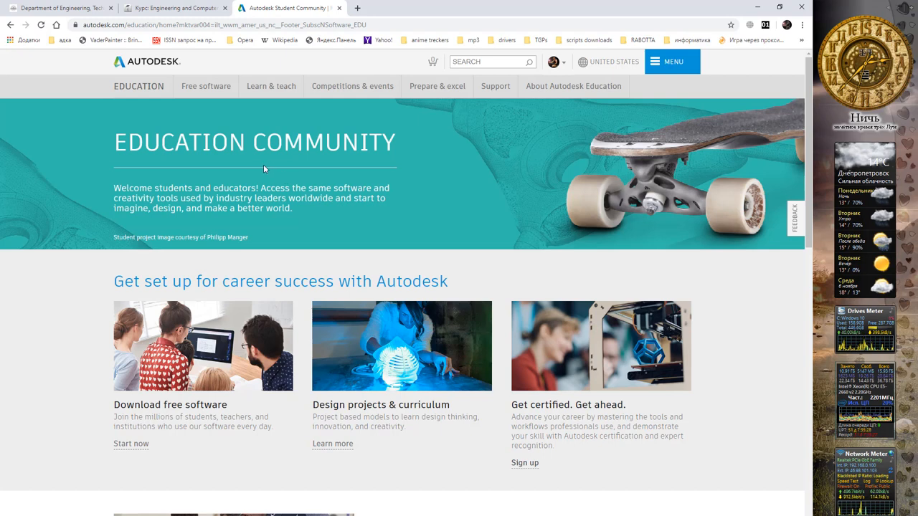
pyautogui.moveTo(162, 106)
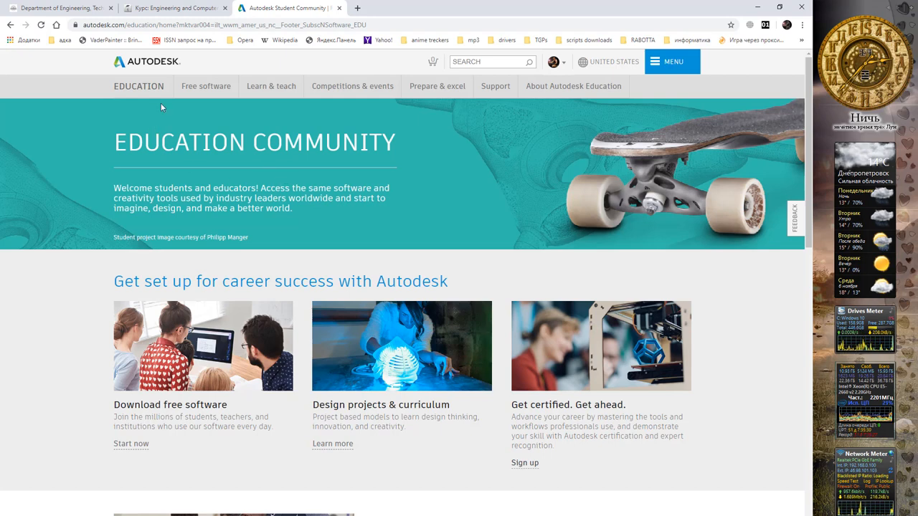
pyautogui.moveTo(207, 86)
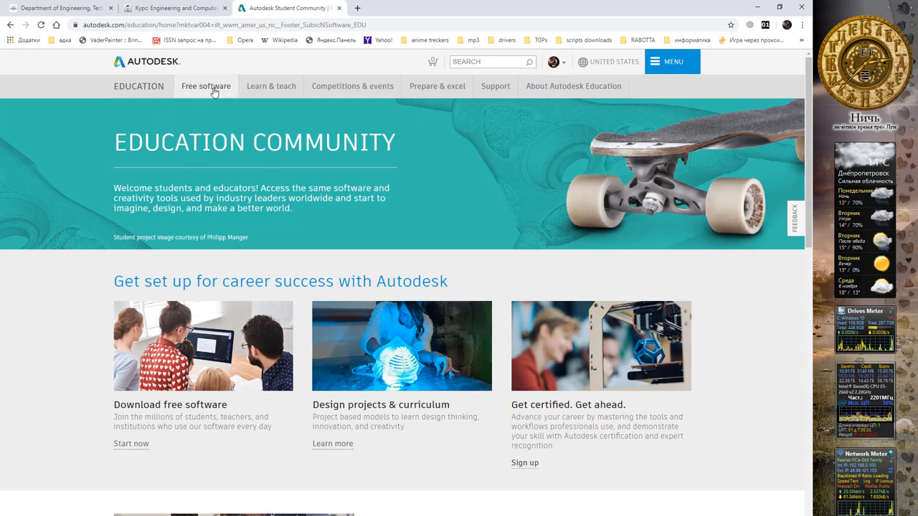
# - Show the free education software list with Fusion 360, Inventor, Revit, AutoCAD and more
pyautogui.click(206, 86)
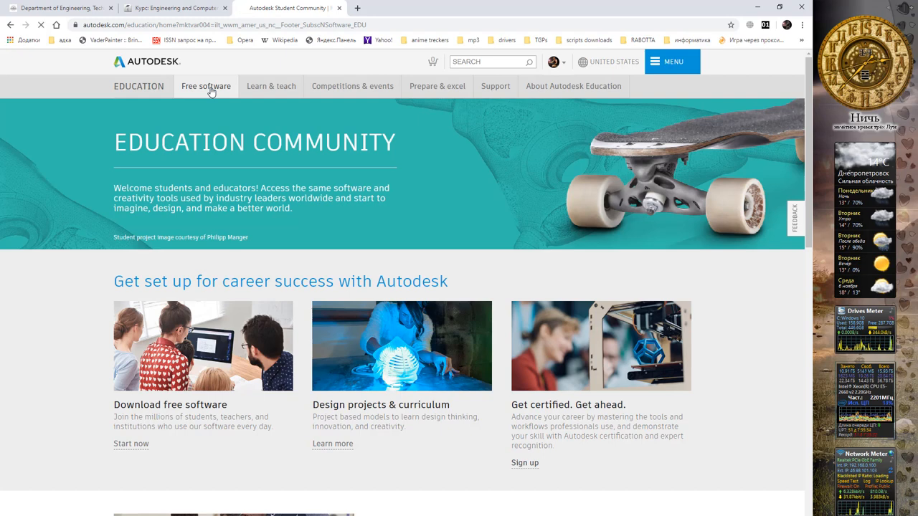
pyautogui.click(207, 86)
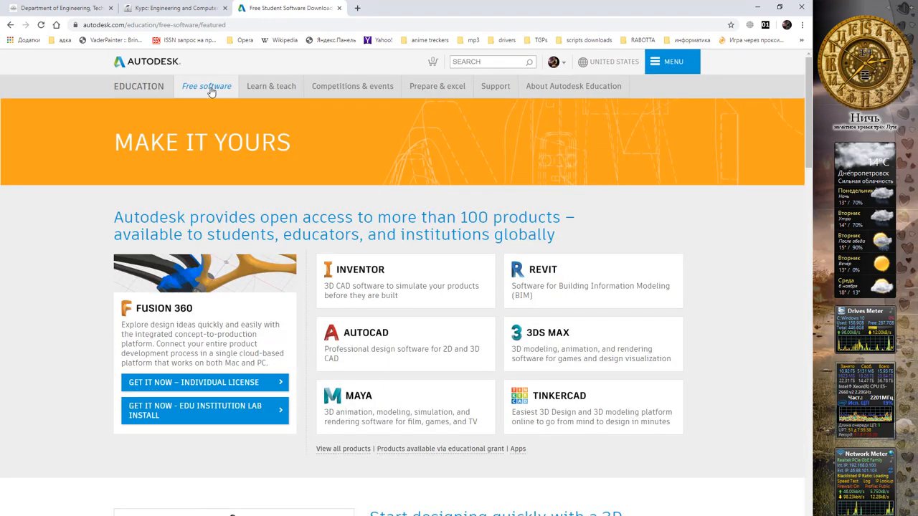
pyautogui.moveTo(384, 314)
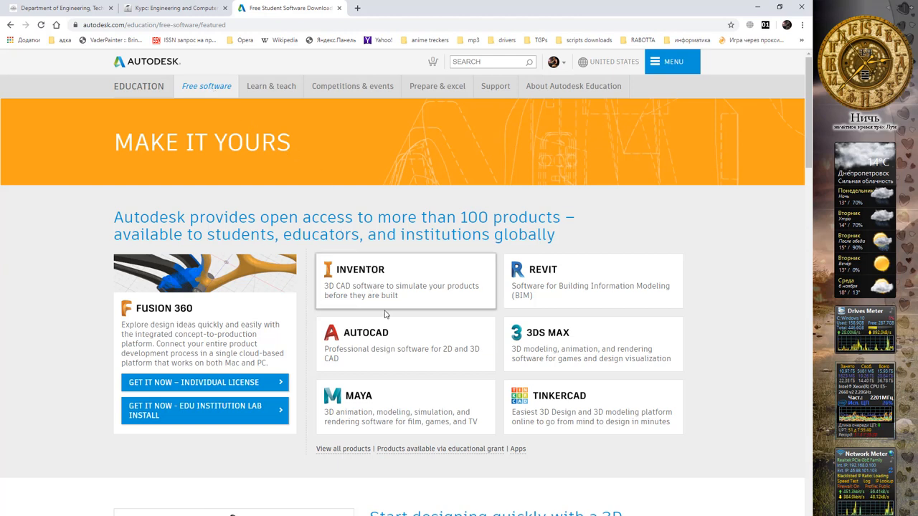
pyautogui.moveTo(385, 356)
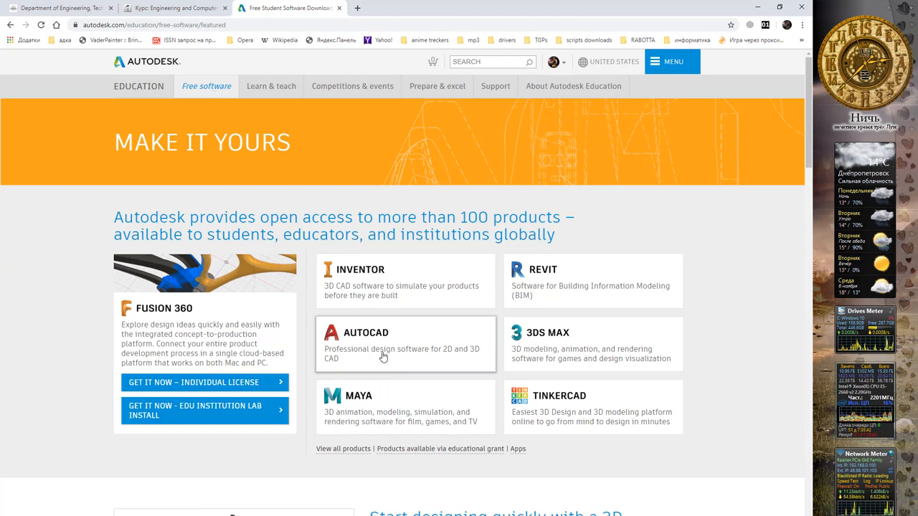
pyautogui.moveTo(370, 327)
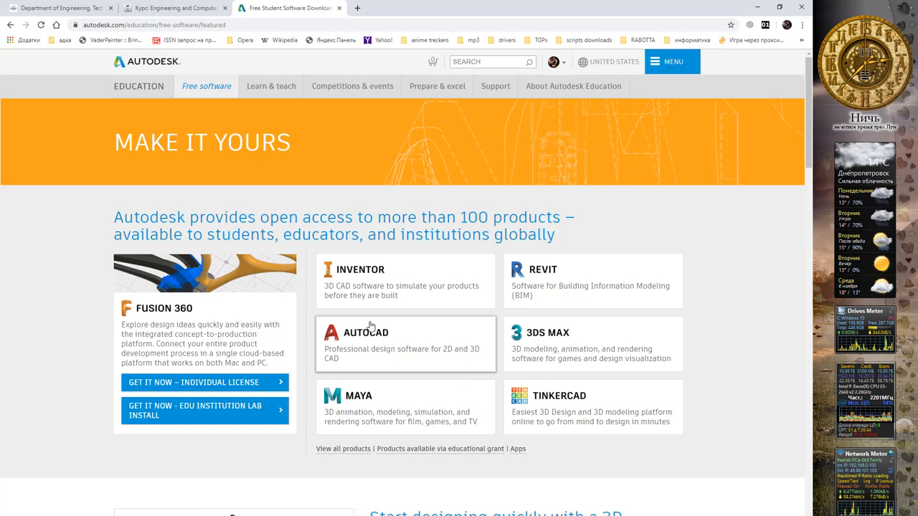
pyautogui.moveTo(383, 344)
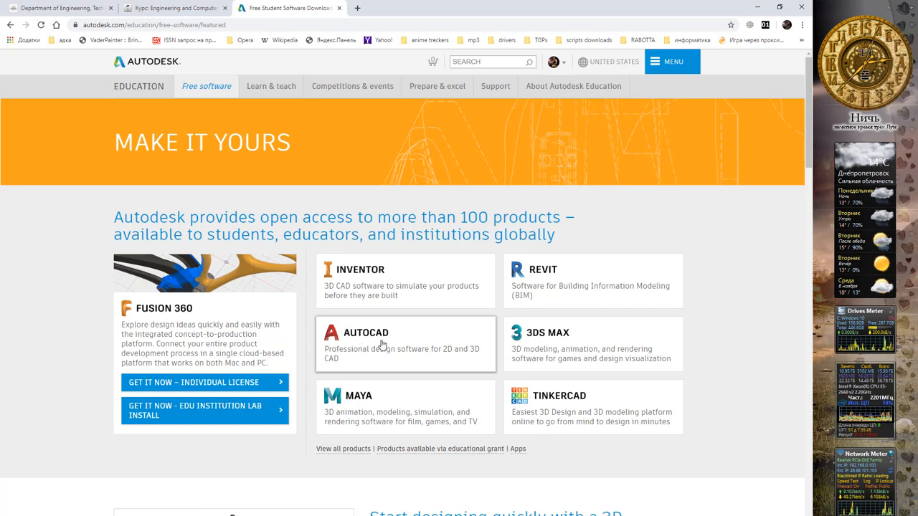
# - Go to the AutoCAD student download page from the catalogue
pyautogui.click(405, 345)
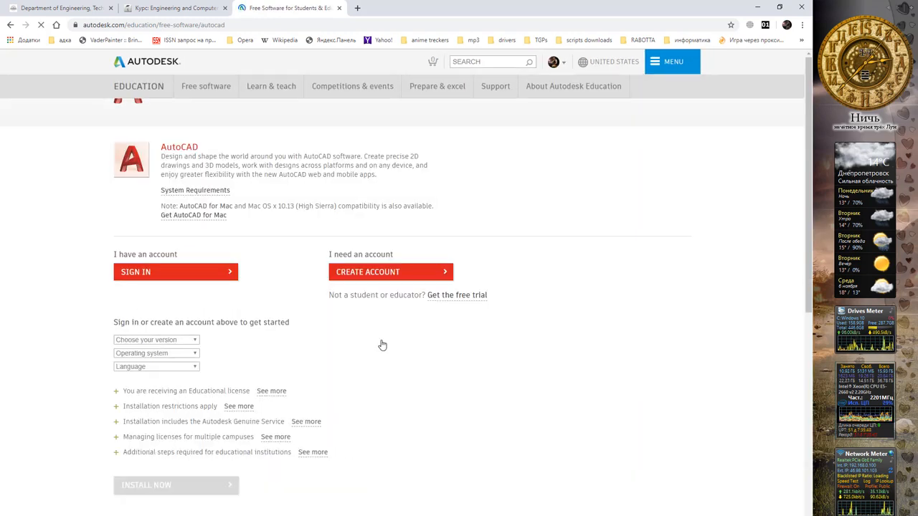
pyautogui.click(175, 271)
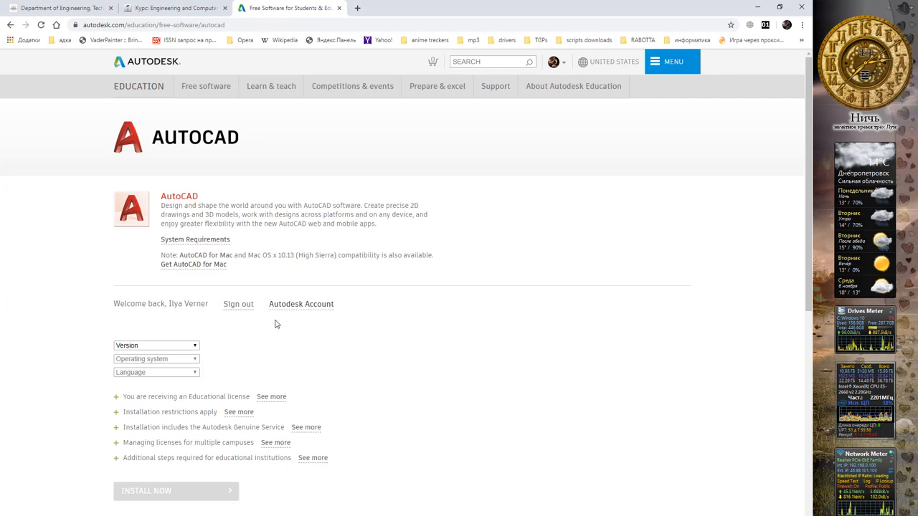
pyautogui.scroll(-3)
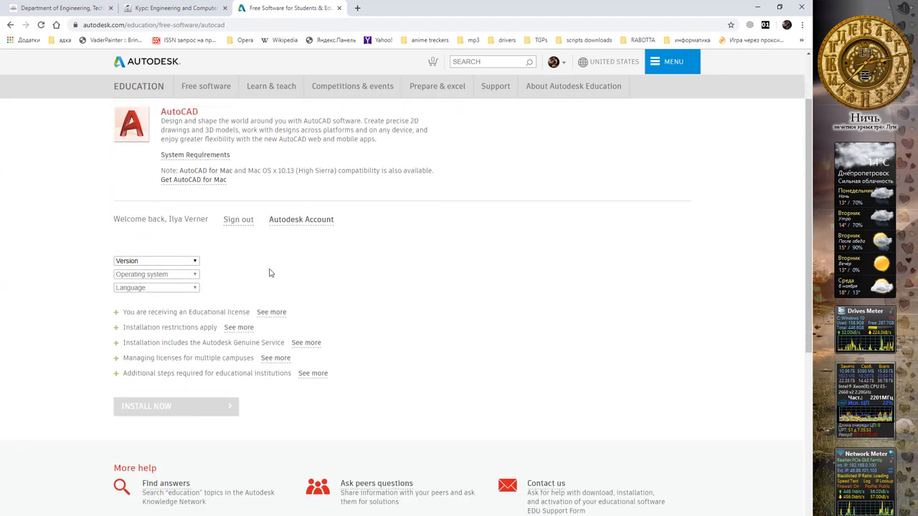
pyautogui.scroll(3)
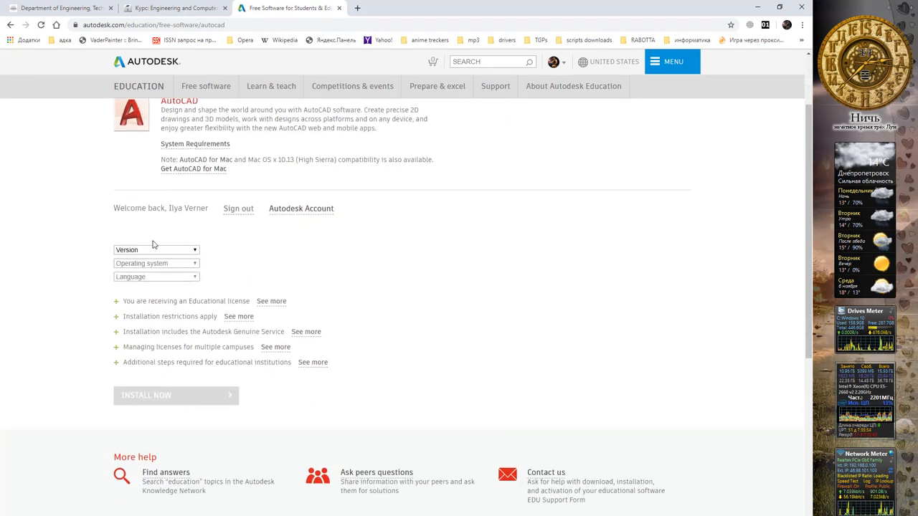
# - Choose AutoCAD 2020, Windows 64-bit and English, revealing serial number and product key 001L1
pyautogui.click(155, 250)
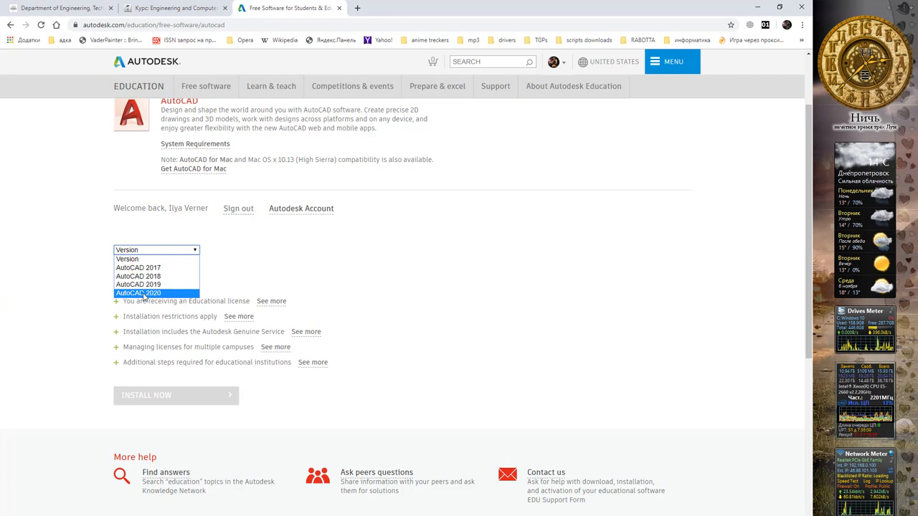
pyautogui.click(138, 293)
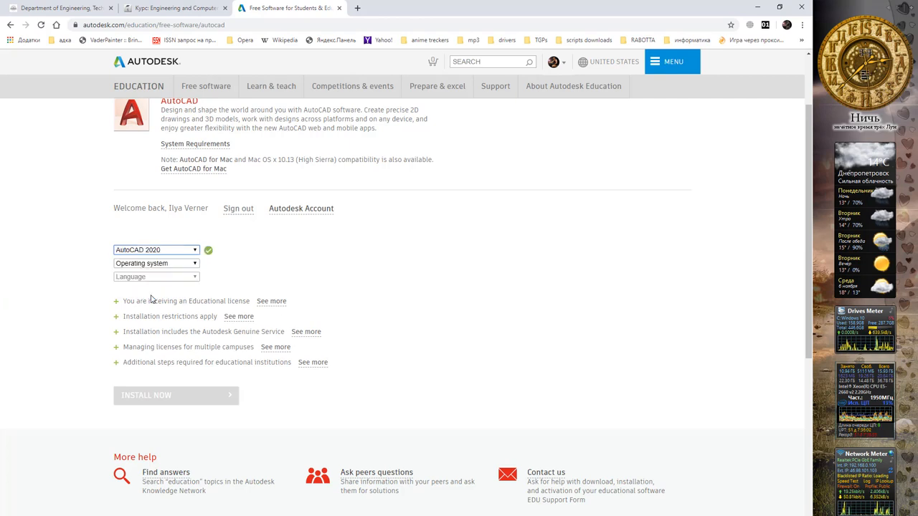
pyautogui.click(155, 264)
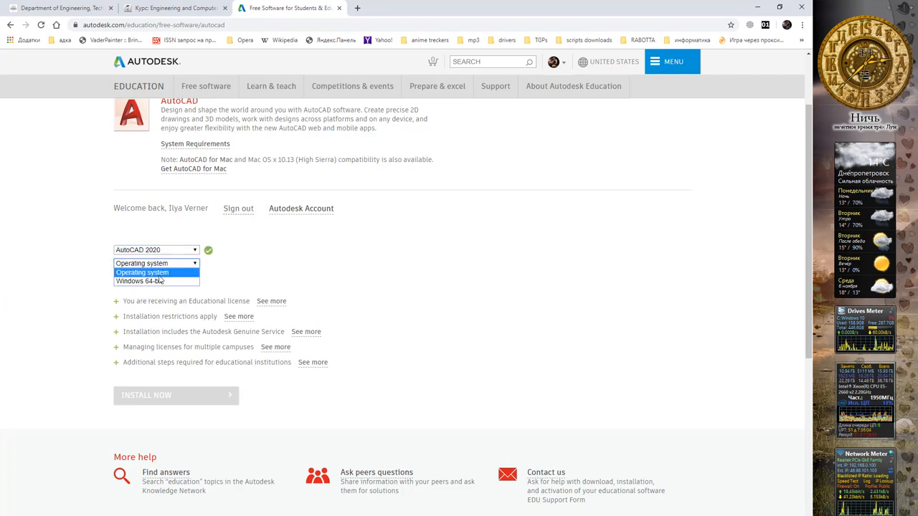
pyautogui.click(152, 280)
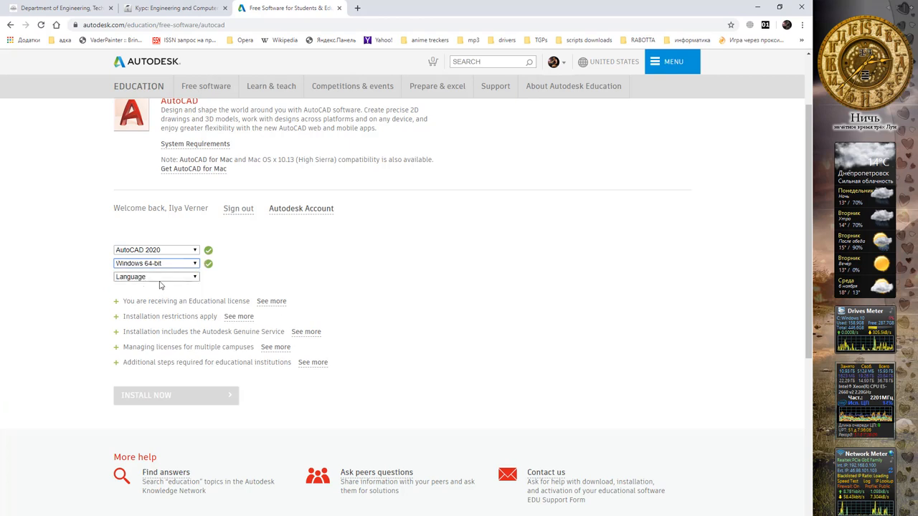
pyautogui.click(155, 277)
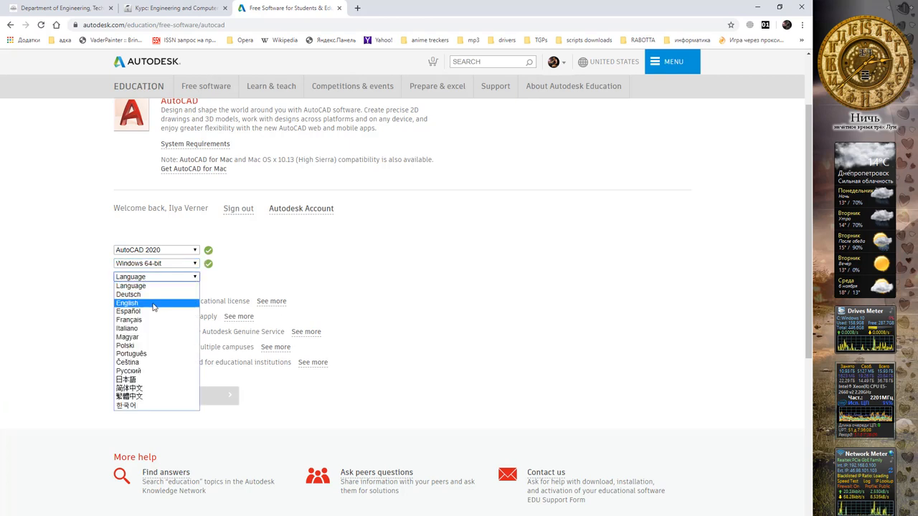
pyautogui.click(126, 303)
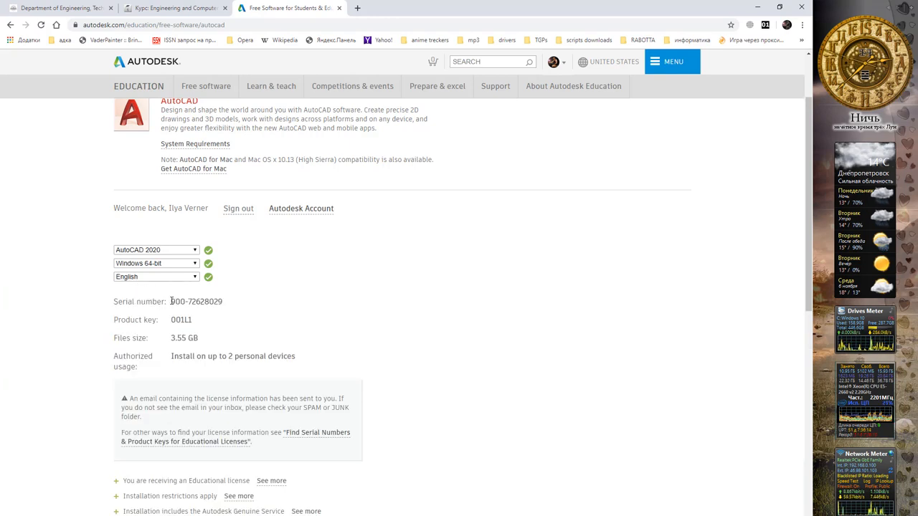
# - Select the serial number, then move down to the license notes and Install Now
pyautogui.doubleClick(195, 301)
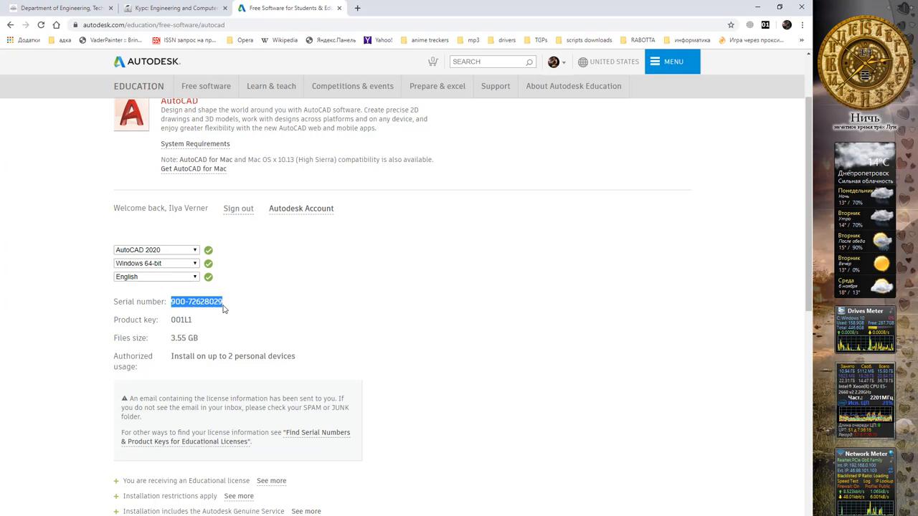
pyautogui.scroll(-3)
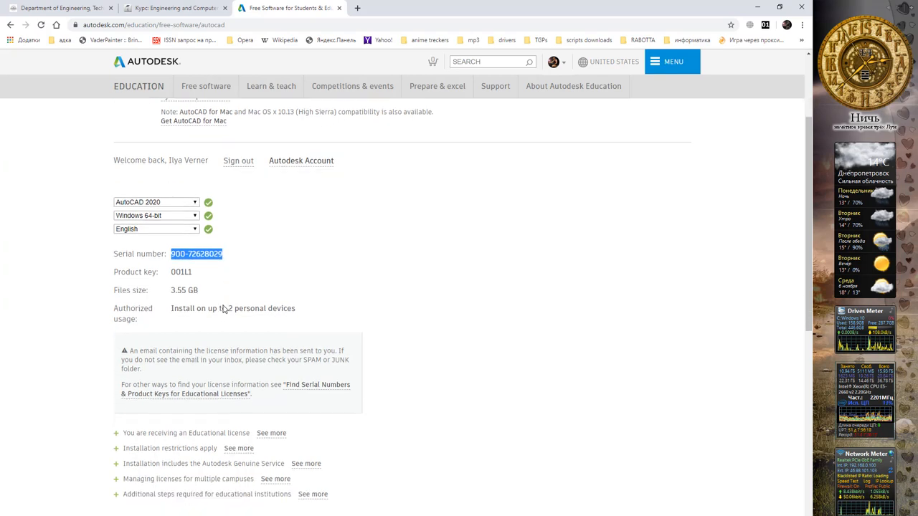
pyautogui.moveTo(189, 322)
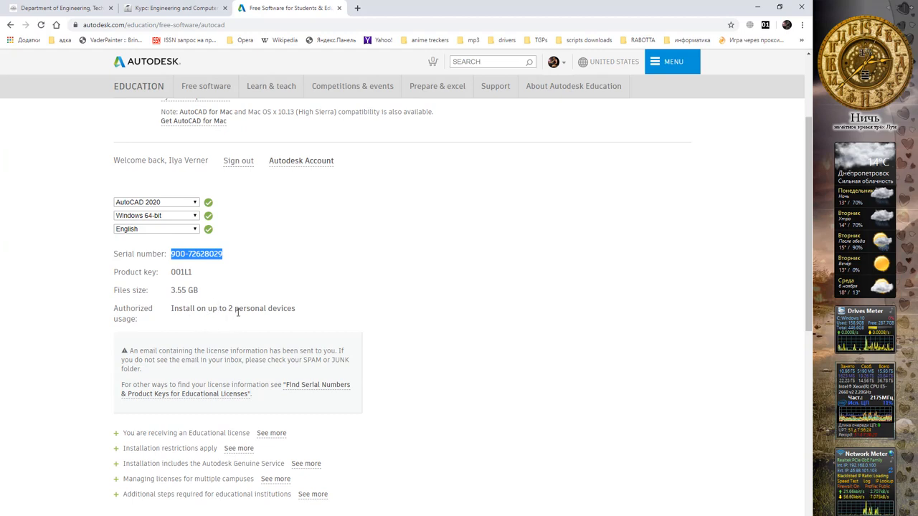
pyautogui.moveTo(295, 307)
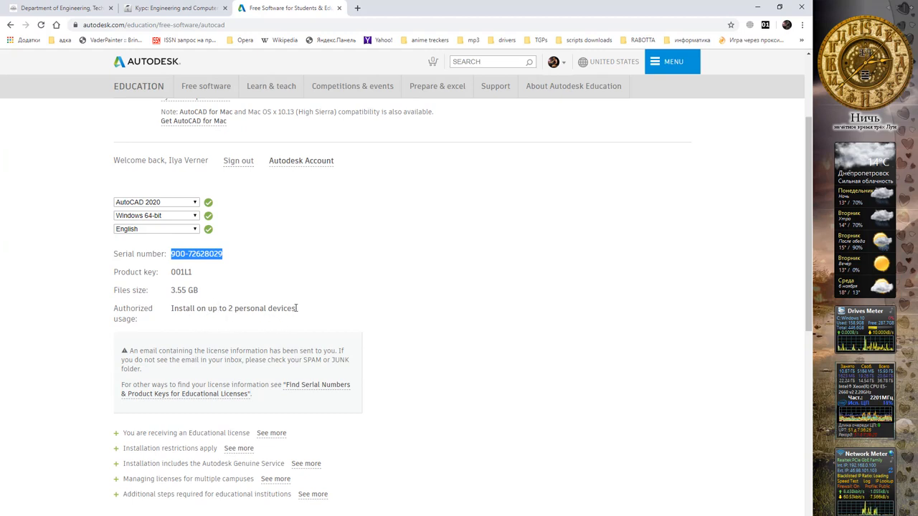
pyautogui.moveTo(257, 301)
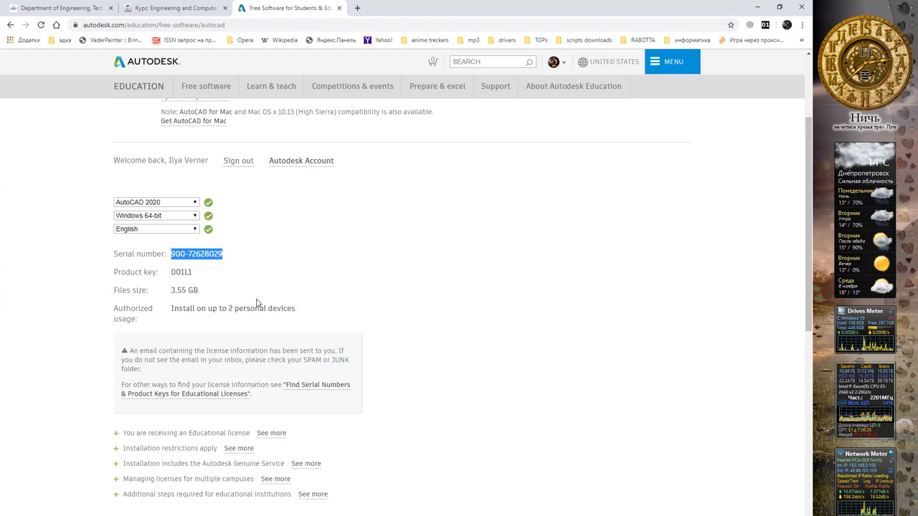
pyautogui.scroll(-3)
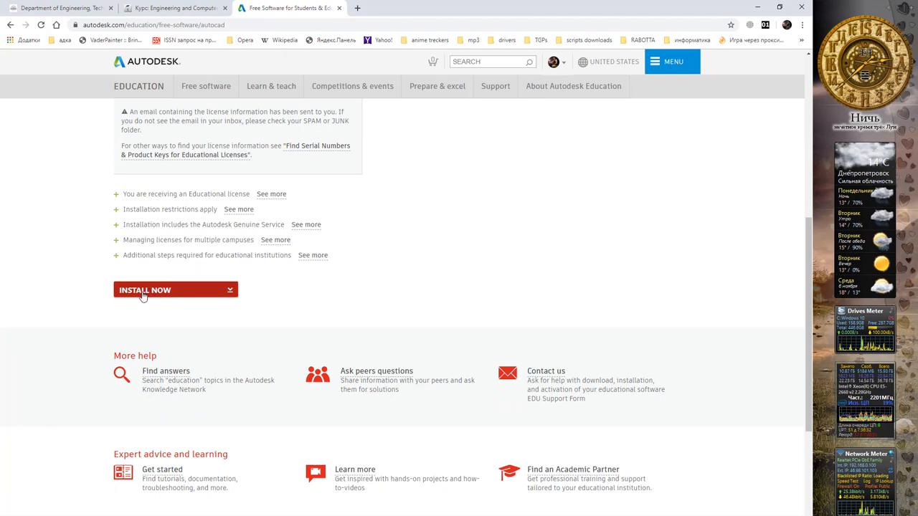
# - Accept the License and Services Agreement and request the AutoCAD 2020 installer download
pyautogui.click(145, 290)
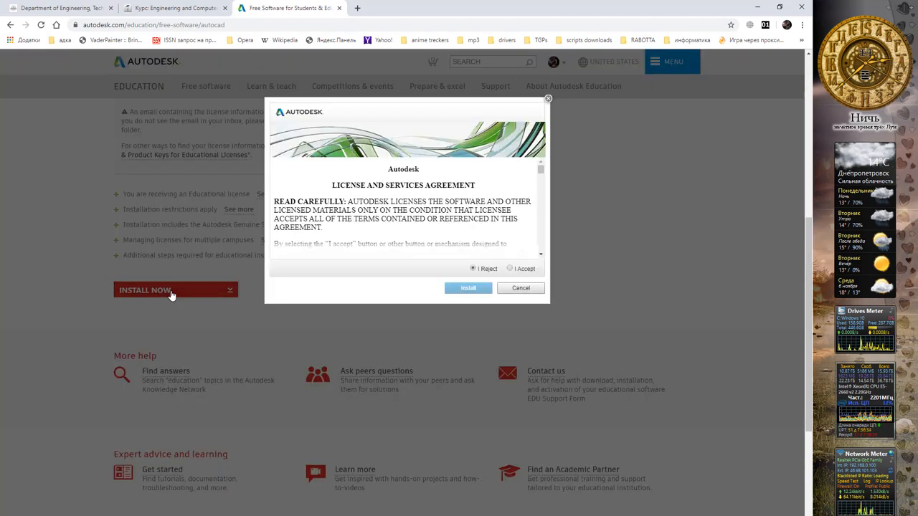
pyautogui.moveTo(405, 181)
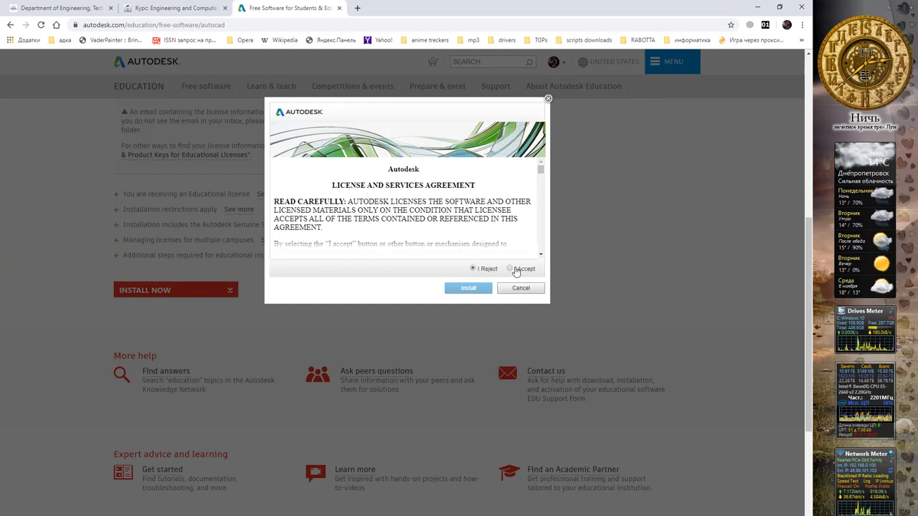
pyautogui.click(510, 269)
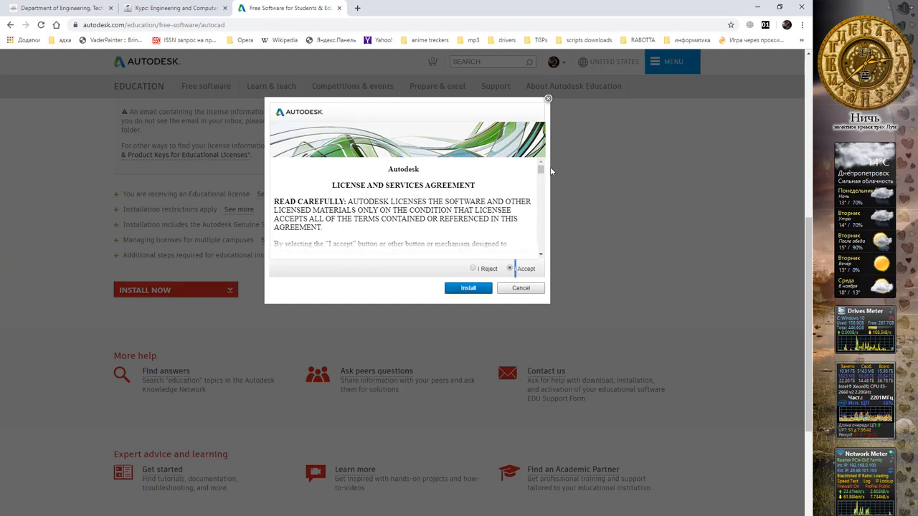
pyautogui.scroll(-3)
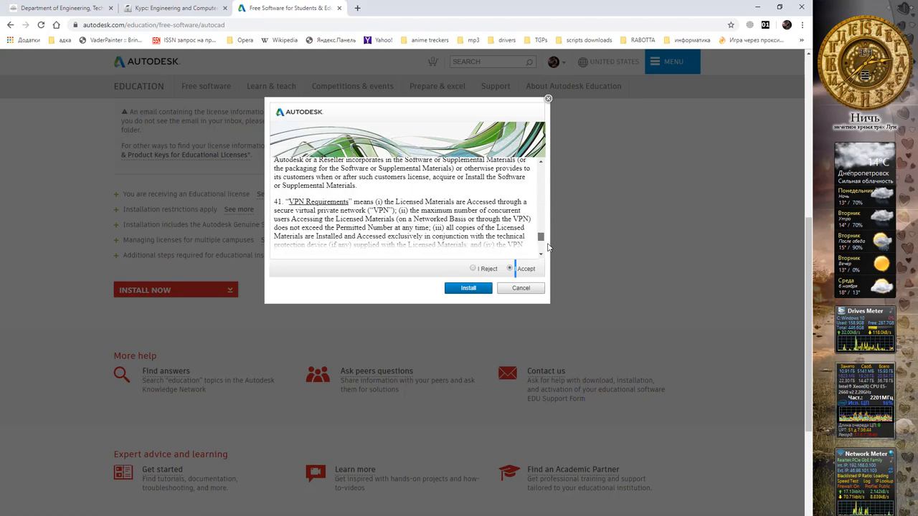
pyautogui.scroll(-3)
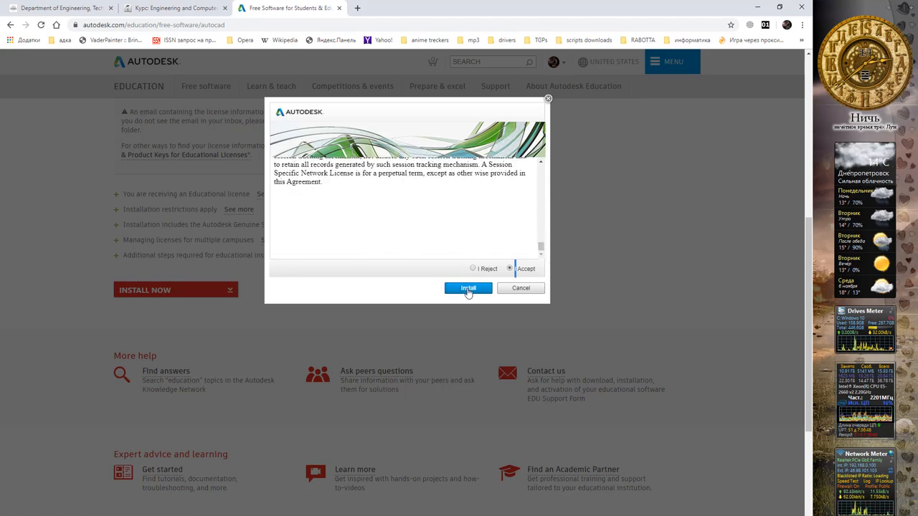
pyautogui.click(468, 287)
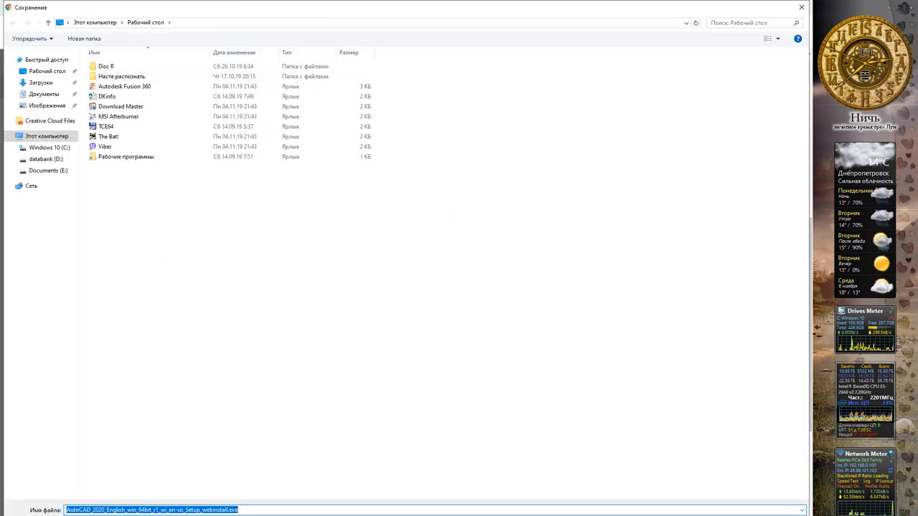
pyautogui.moveTo(743, 58)
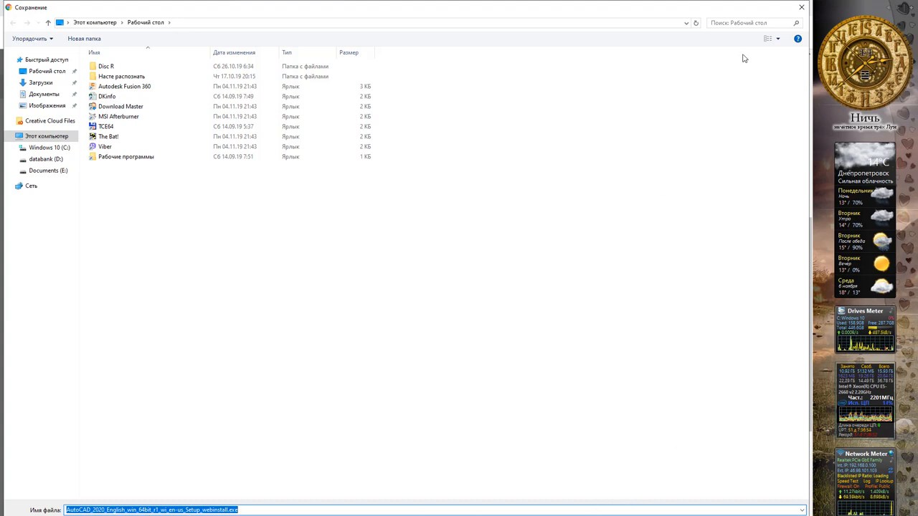
pyautogui.moveTo(552, 499)
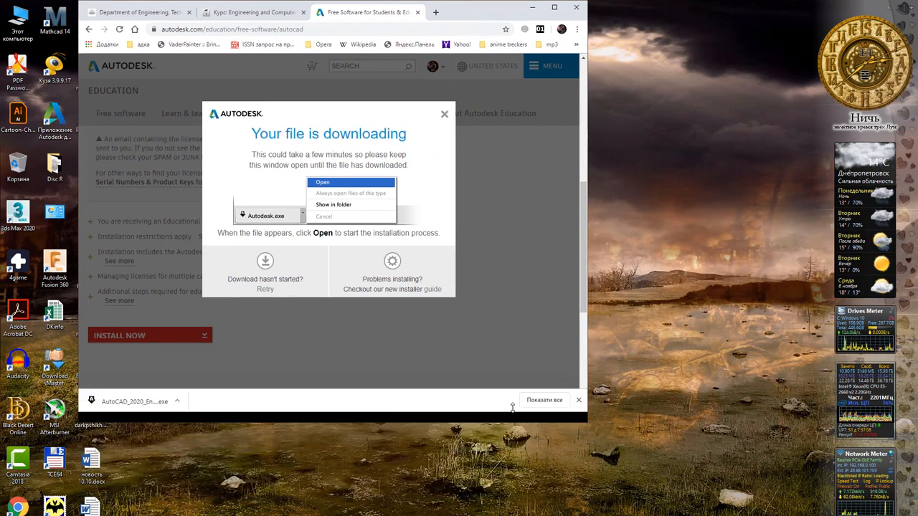
# - Launch the downloaded AutoCAD 2020 web installer from Chrome's download bar
pyautogui.click(321, 181)
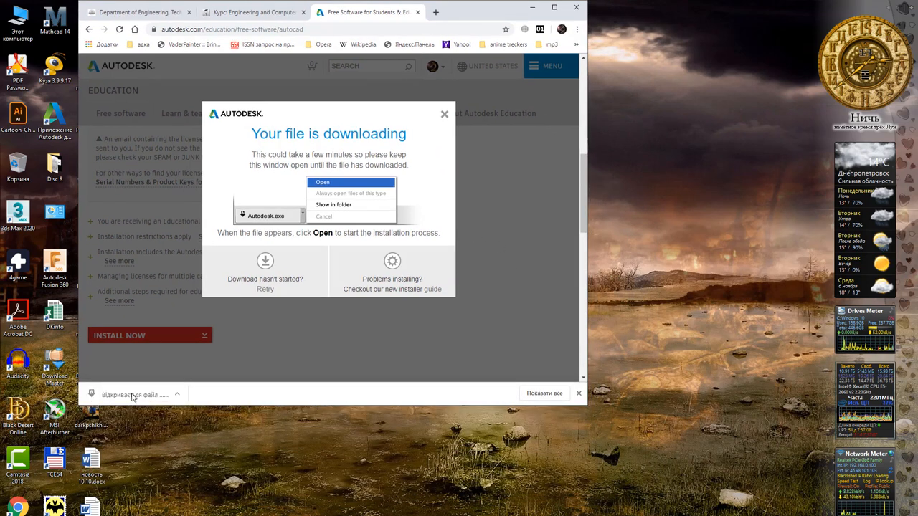
pyautogui.click(322, 181)
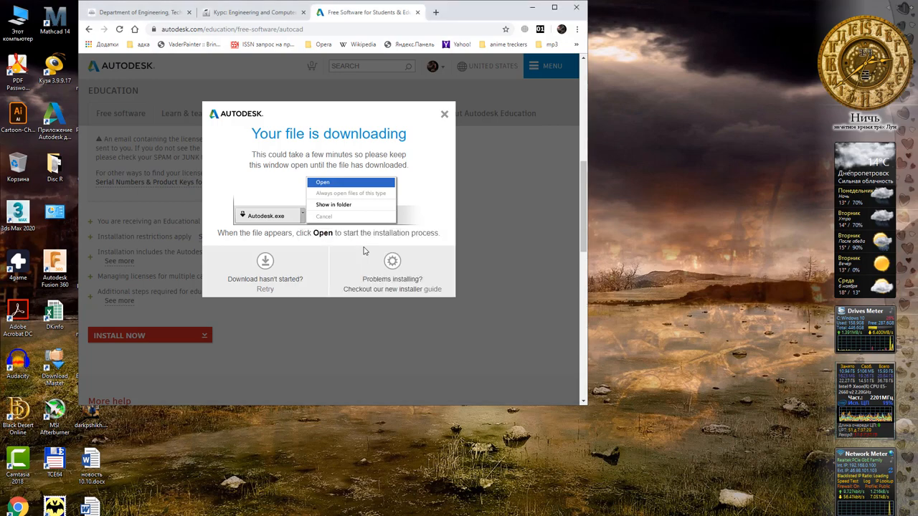
pyautogui.click(322, 182)
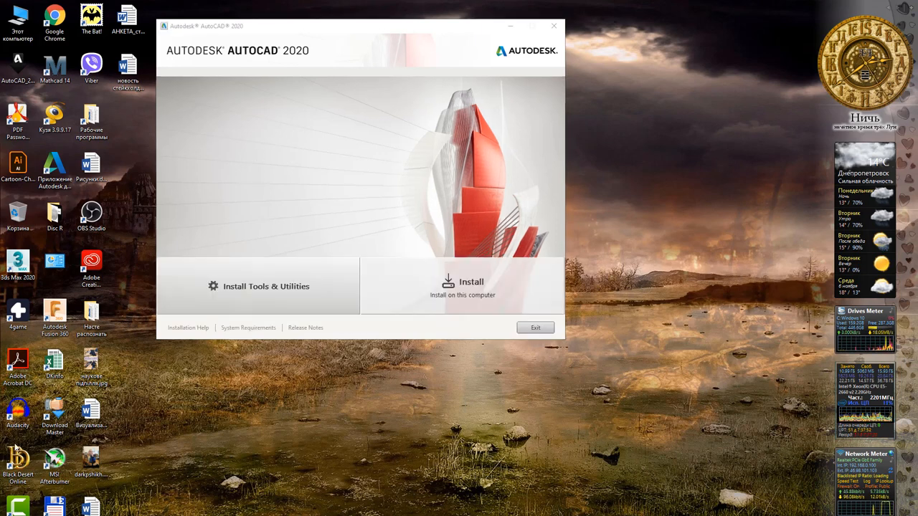
pyautogui.moveTo(261, 210)
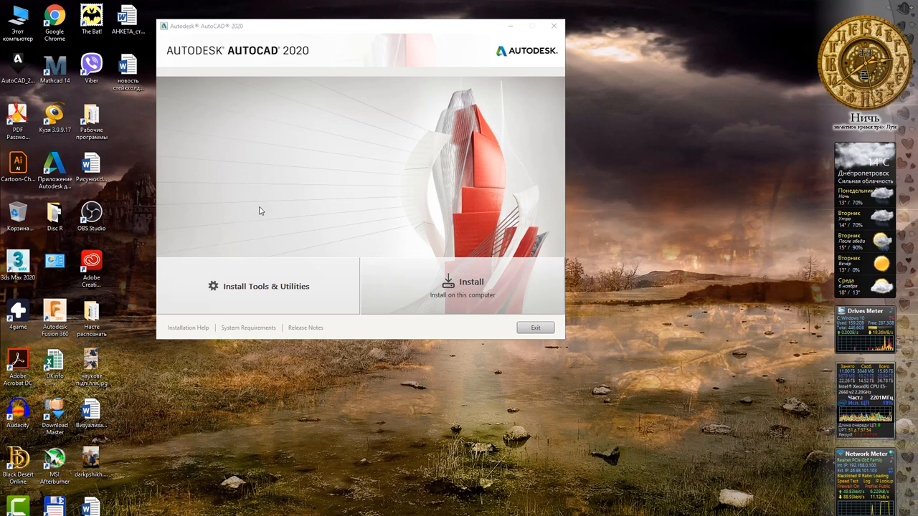
pyautogui.moveTo(470, 305)
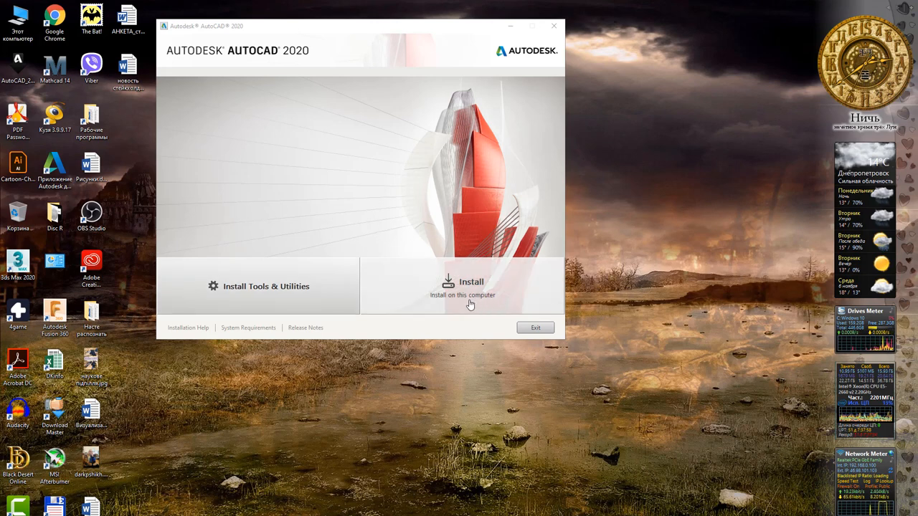
# - Choose to install AutoCAD 2020 on this computer from the installer start screen
pyautogui.click(462, 287)
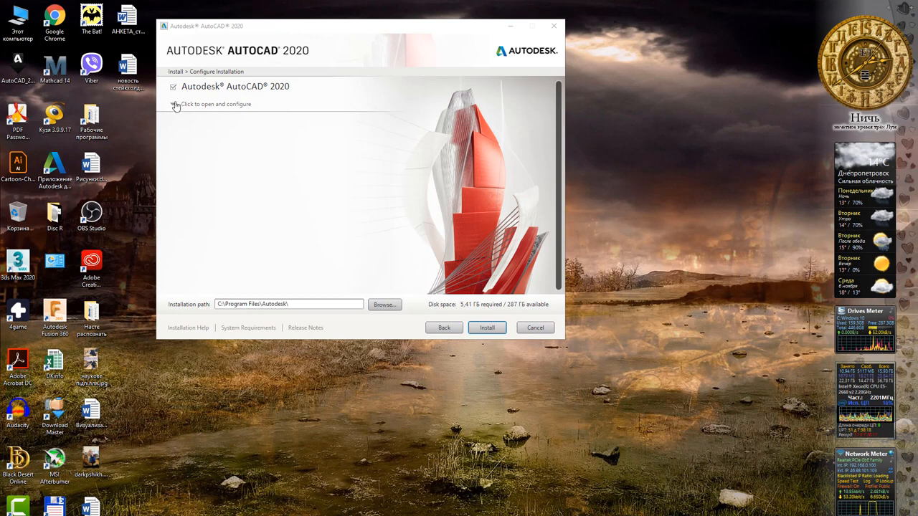
# - Review the AutoCAD 2020 entry, keep the default install path and run the installation
pyautogui.click(172, 104)
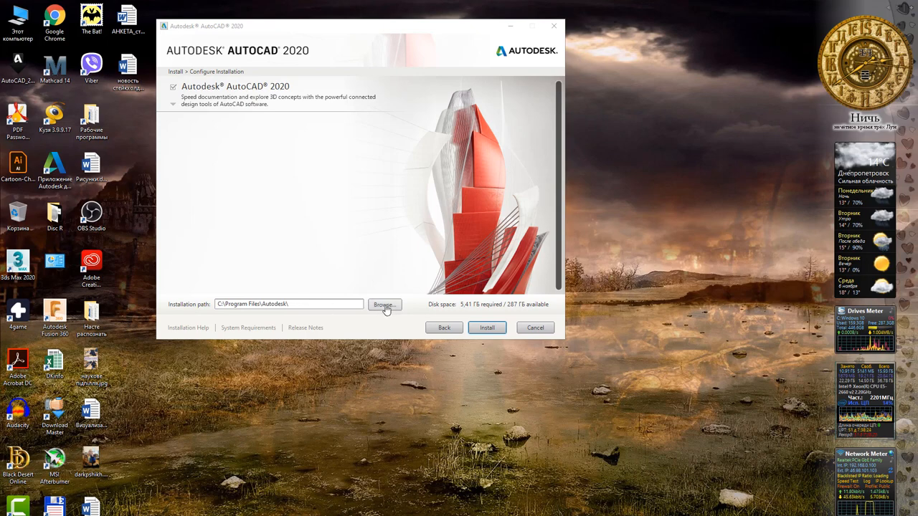
pyautogui.moveTo(510, 314)
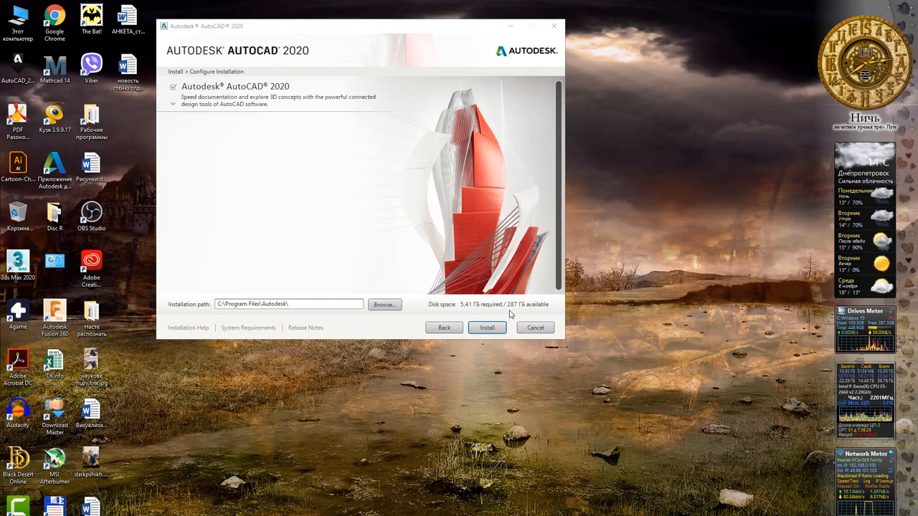
pyautogui.click(487, 327)
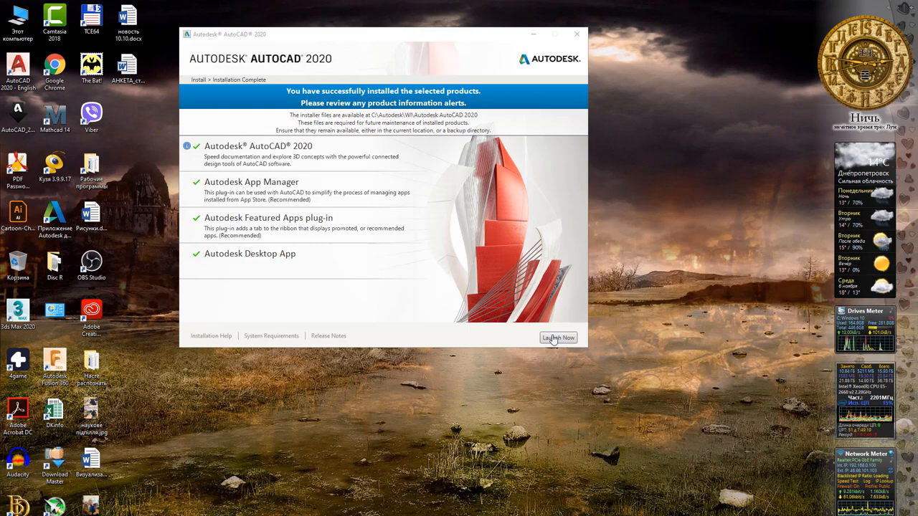
# - Launch AutoCAD 2020 from the Installation Complete page via Launch Now
pyautogui.click(558, 338)
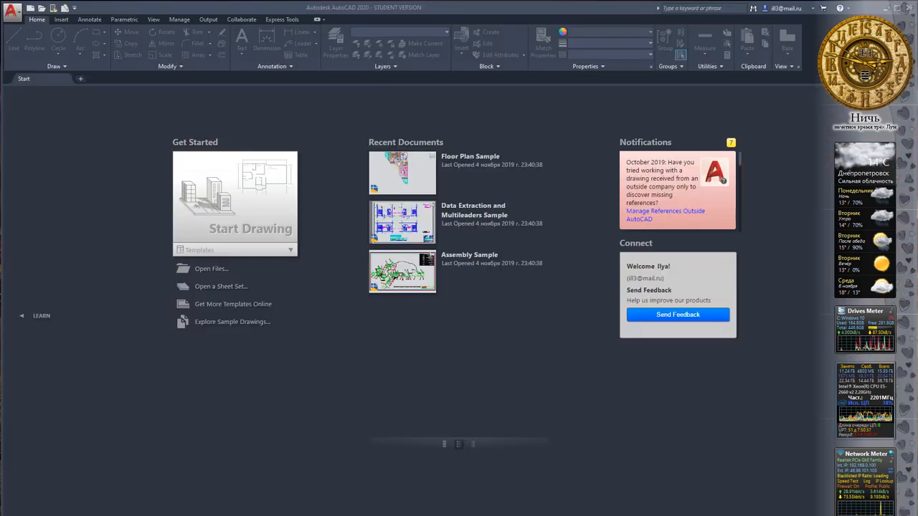
pyautogui.moveTo(385, 175)
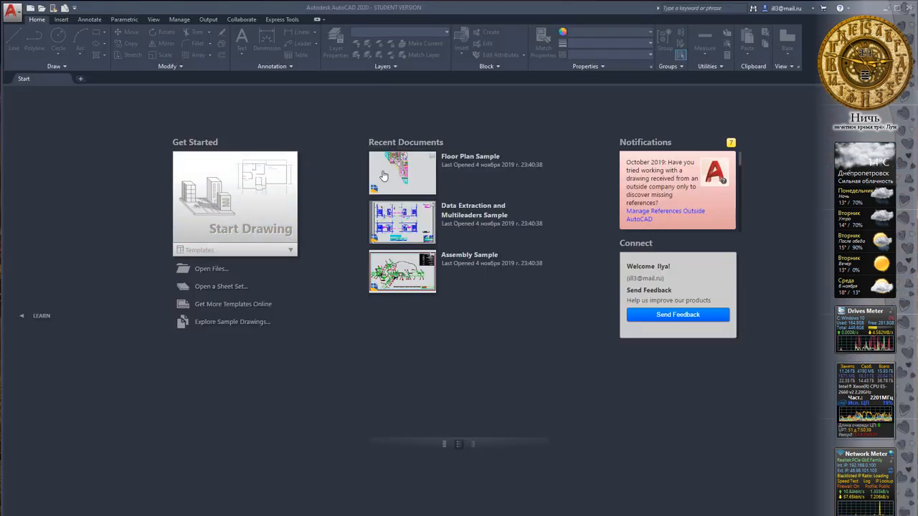
pyautogui.moveTo(428, 33)
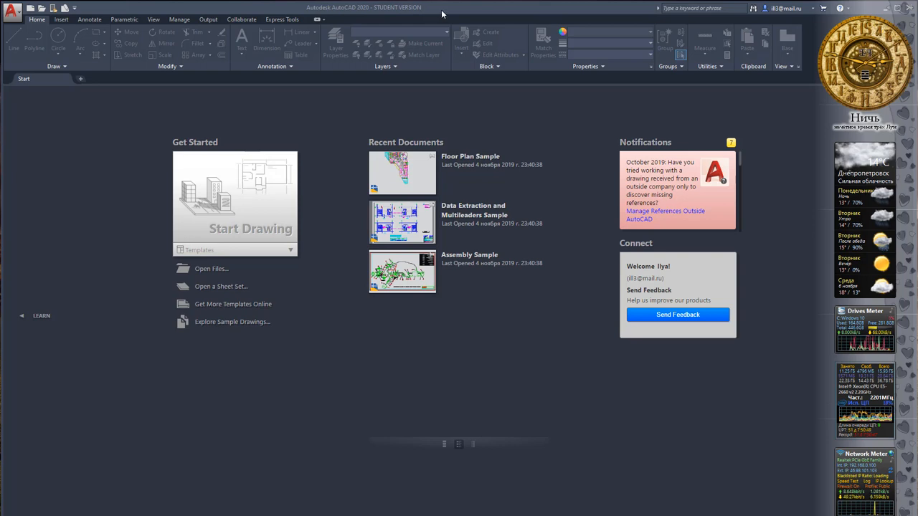
pyautogui.moveTo(384, 328)
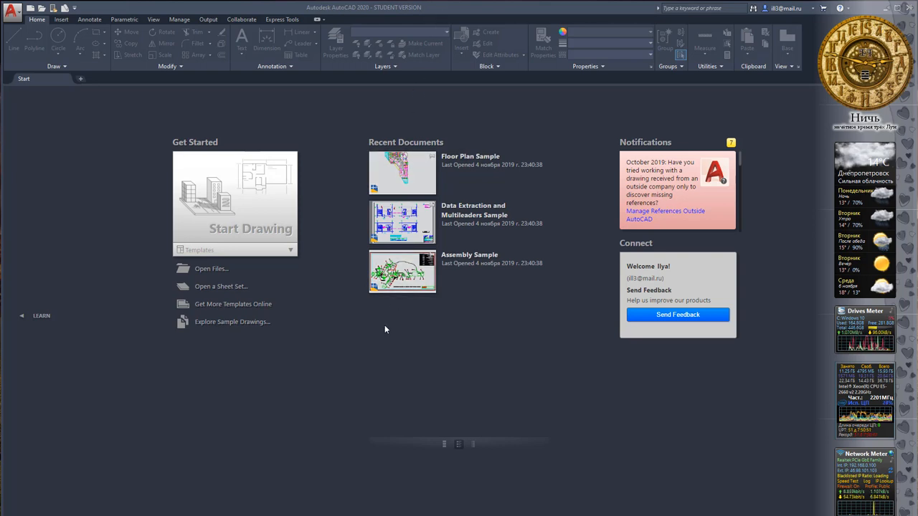